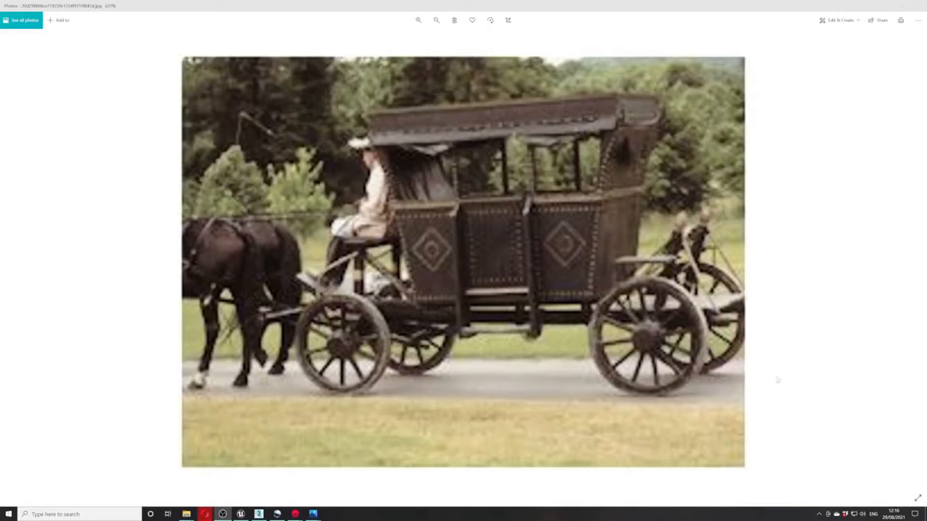
mouse_move(343, 519)
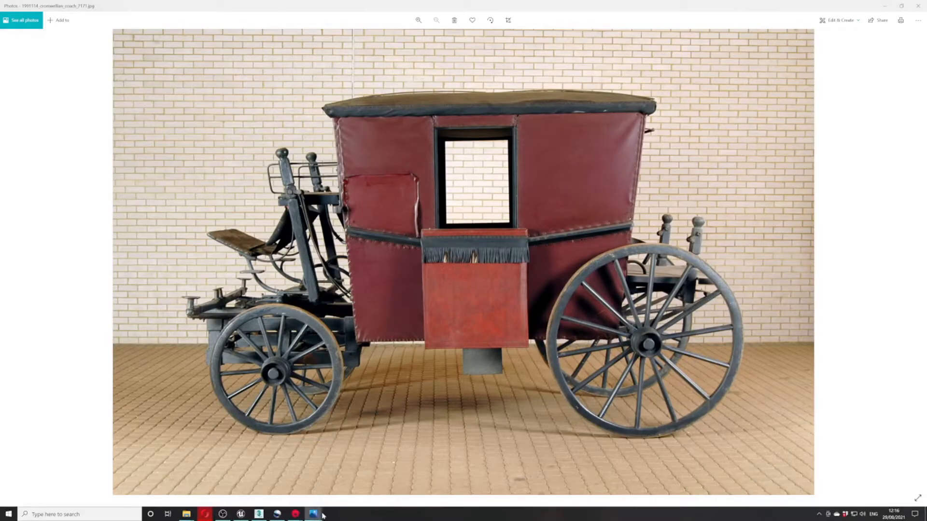
mouse_move(314, 514)
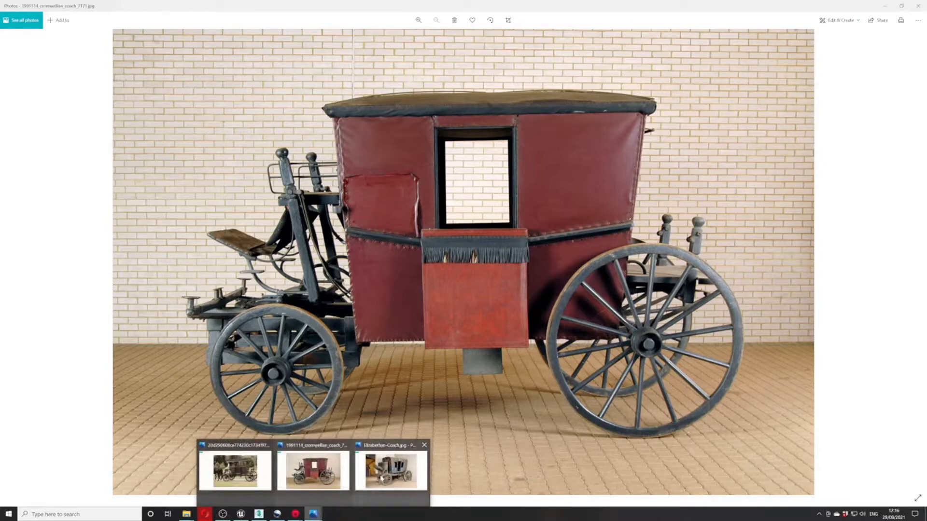
Bring up the red coach reference photo from the taskbar thumbnails
click(390, 470)
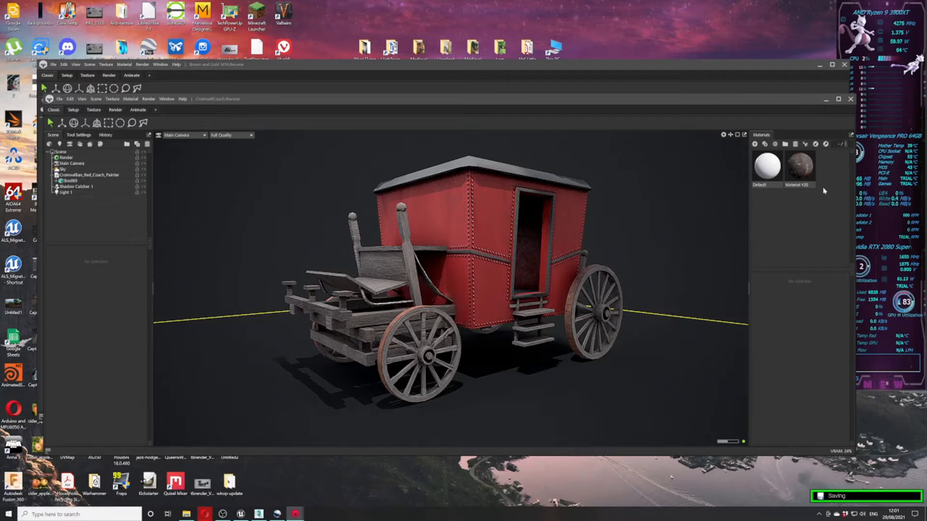
mouse_move(835, 123)
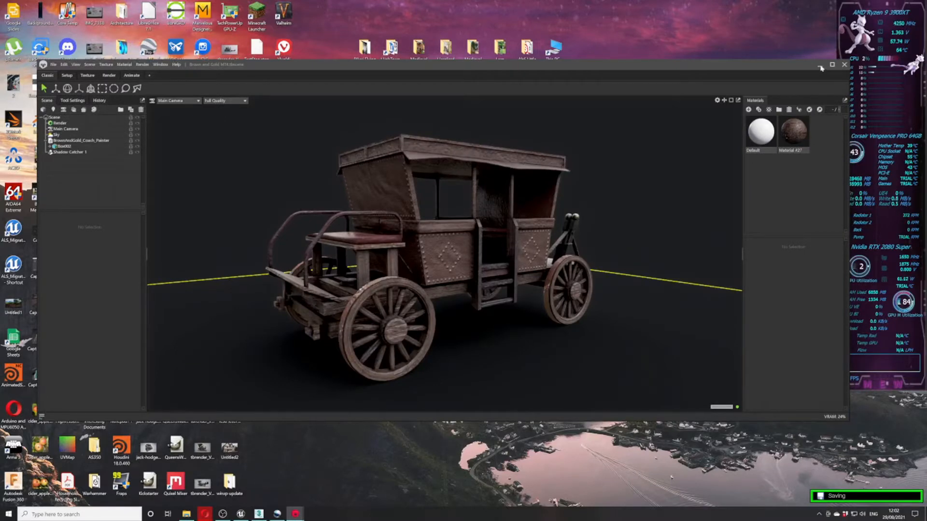
Close the Cromwellian red coach Toolbag window to reveal the Brown and Gold coach
click(832, 65)
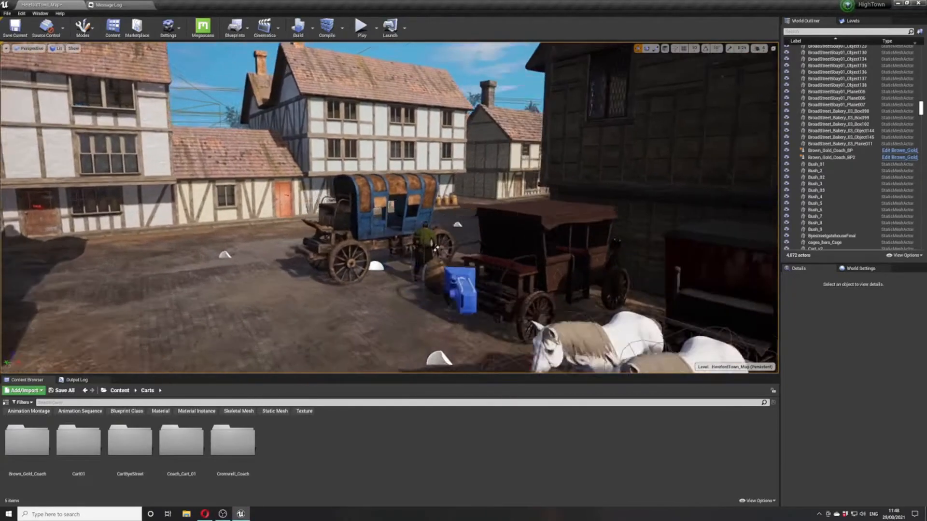
click(366, 248)
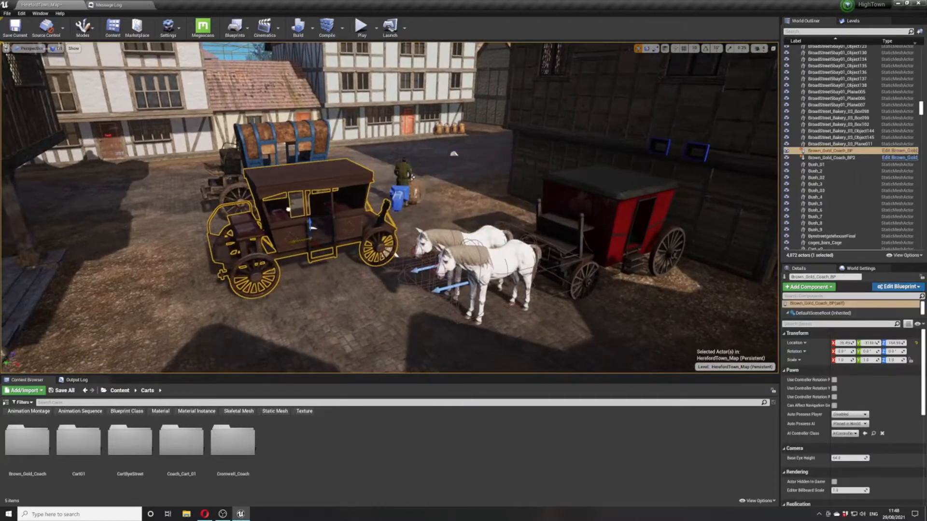
click(352, 279)
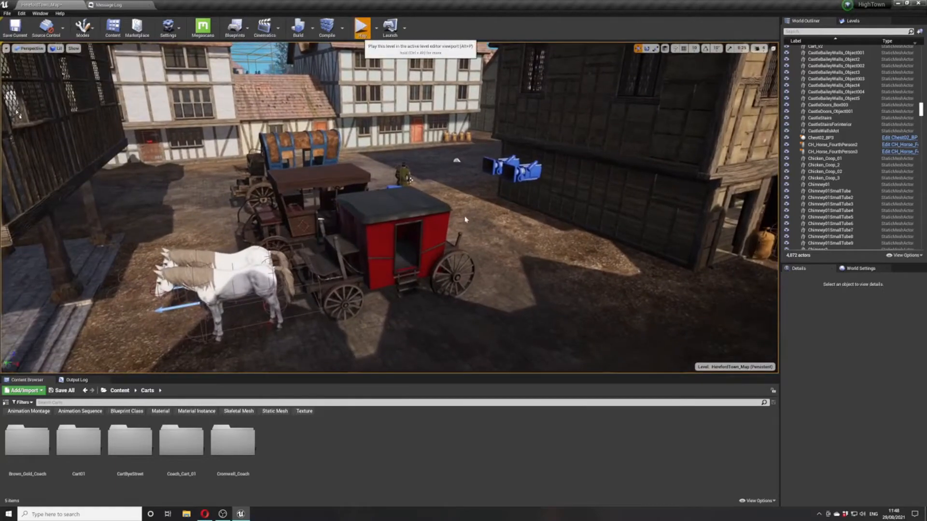
Drag each wheel and axle away from the coach body in the viewports
click(259, 514)
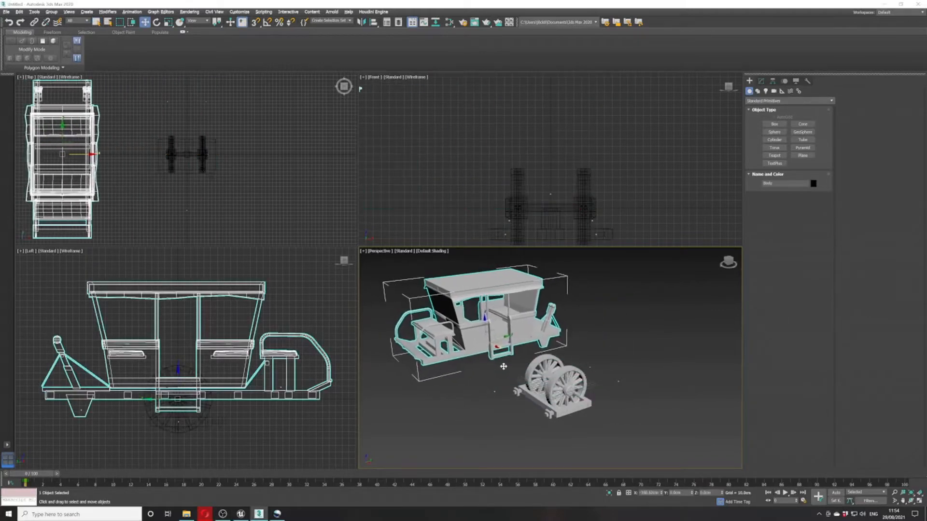
click(553, 390)
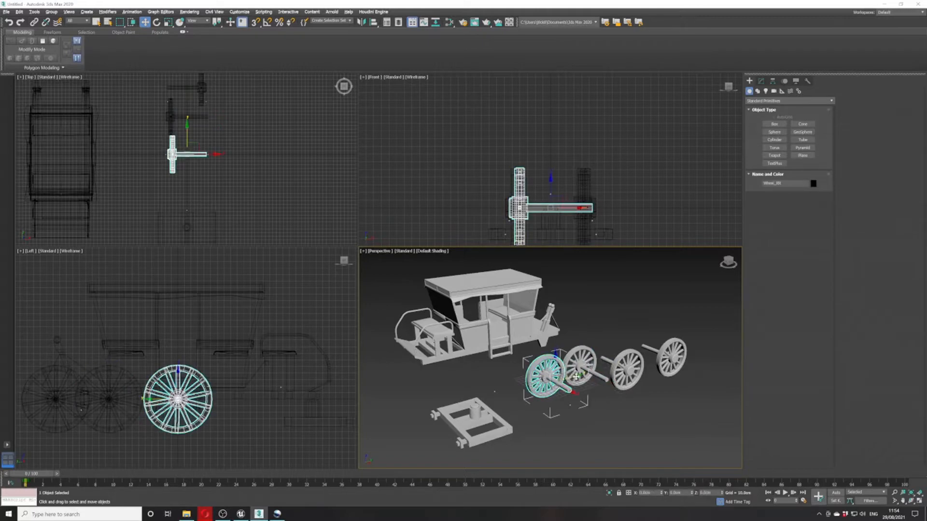
click(572, 414)
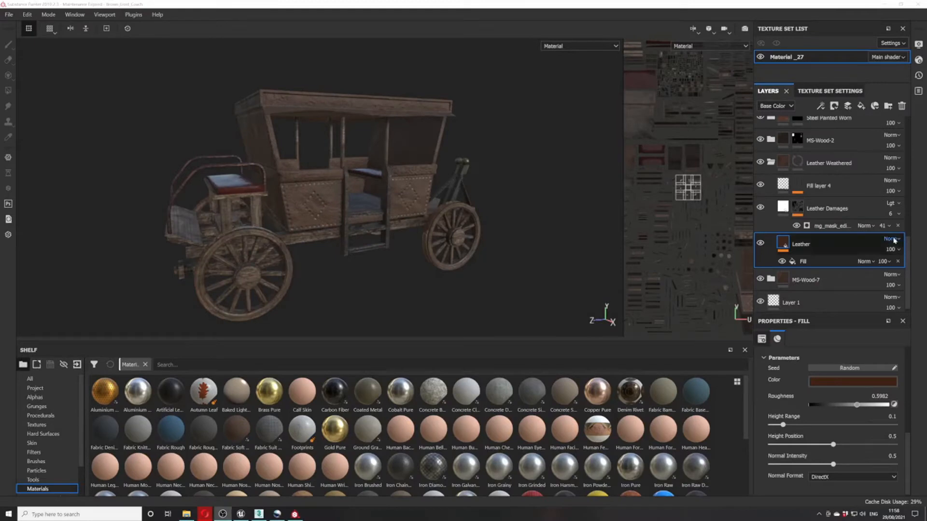
Try orange, dark brown and blue-grey for the leather fill, settling on golden brown
click(853, 380)
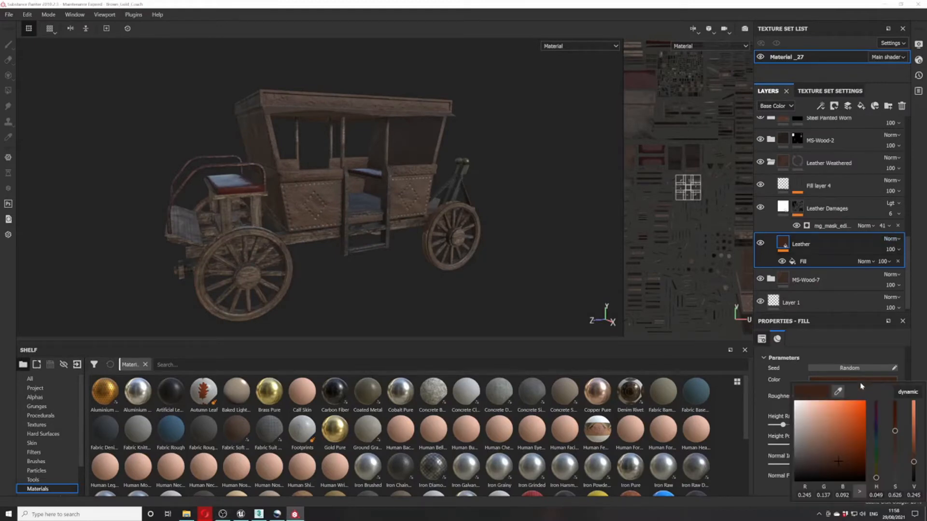
click(844, 433)
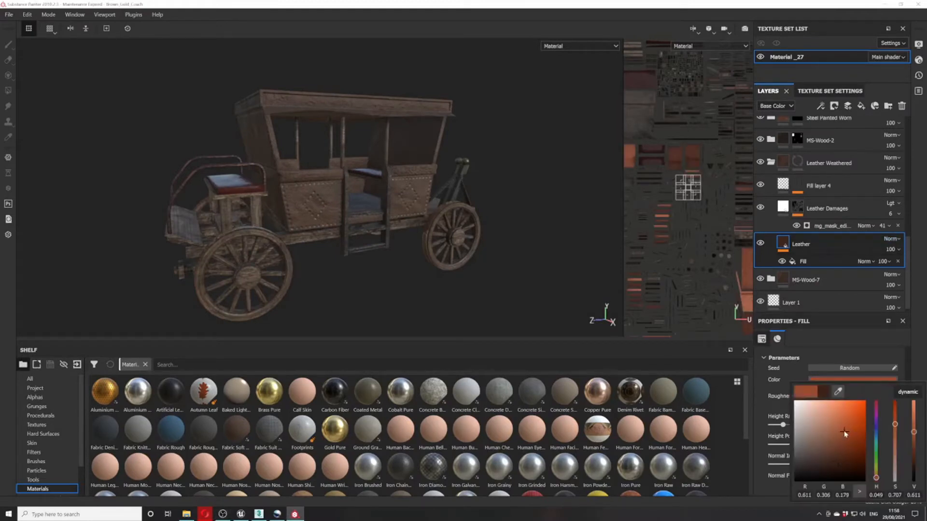
click(804, 408)
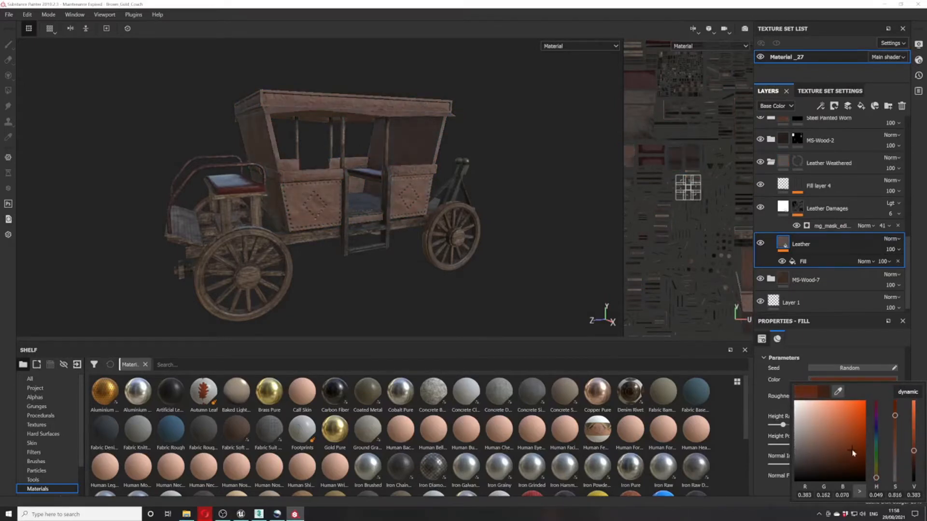
click(846, 426)
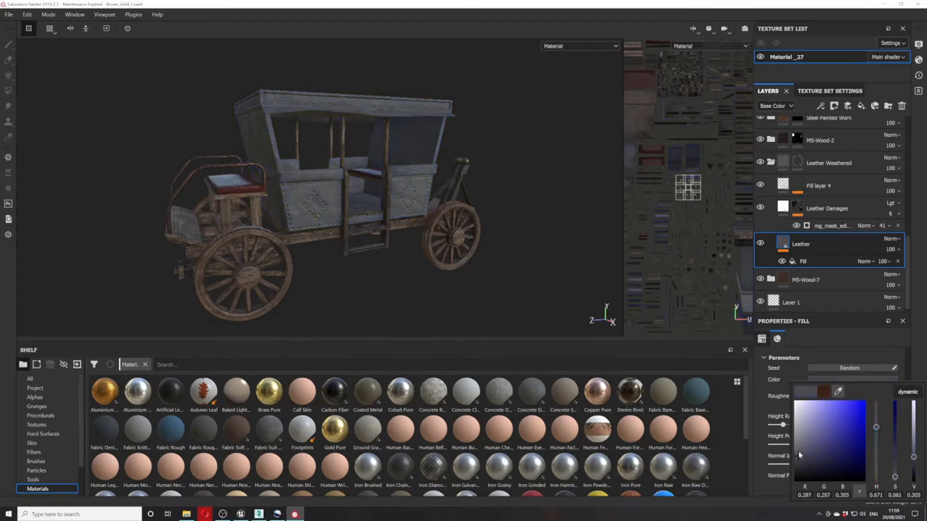
click(810, 421)
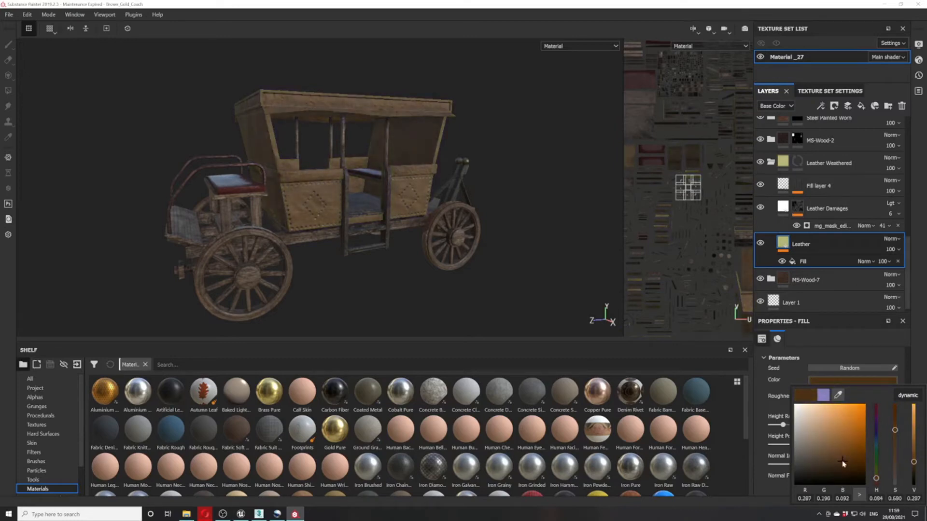
click(842, 461)
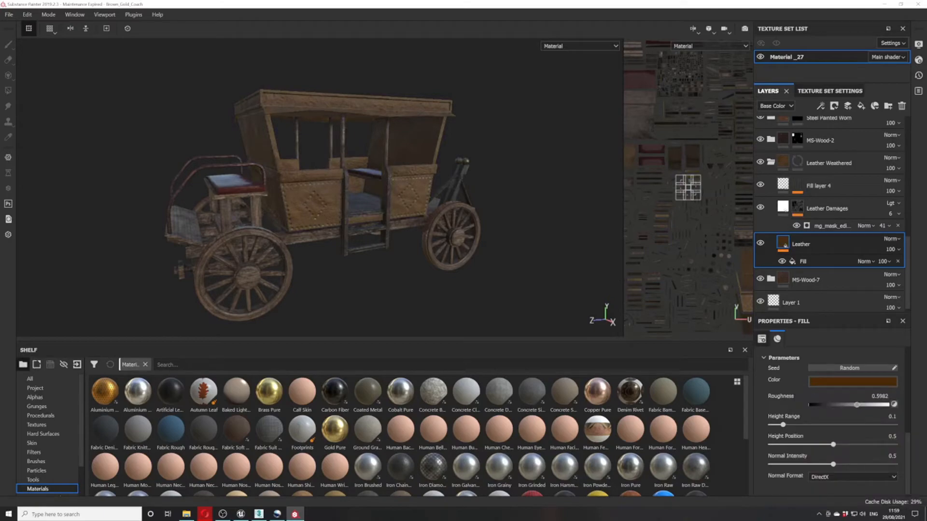
click(240, 513)
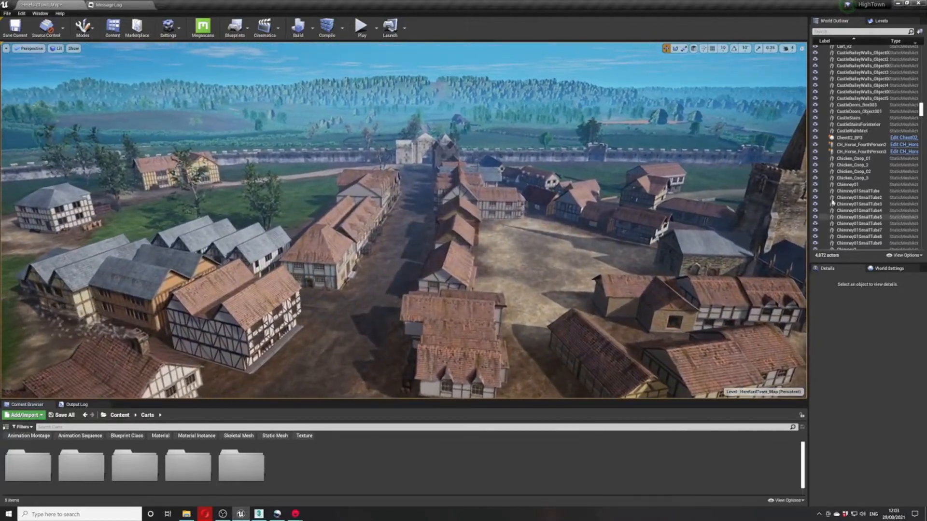
Fly over HerefordTown_Map down the country lane and open the camera speed setting
click(787, 48)
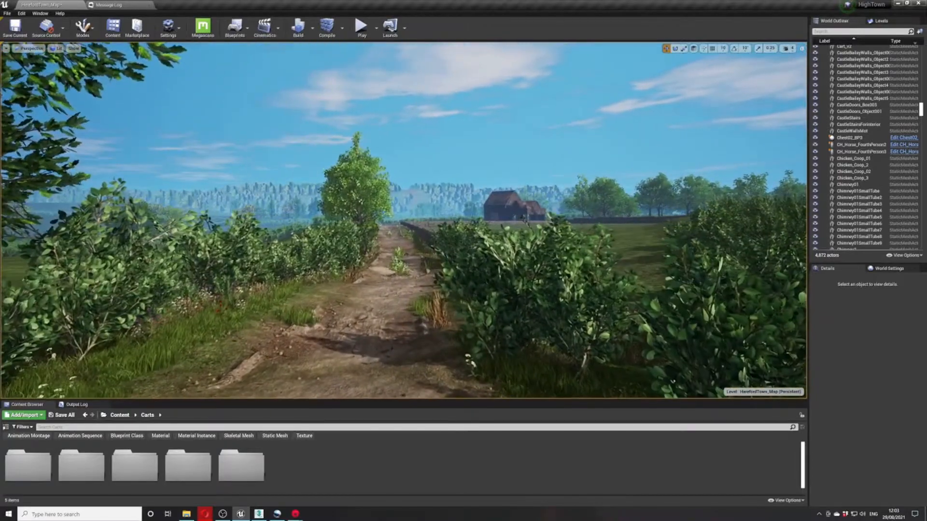
click(787, 49)
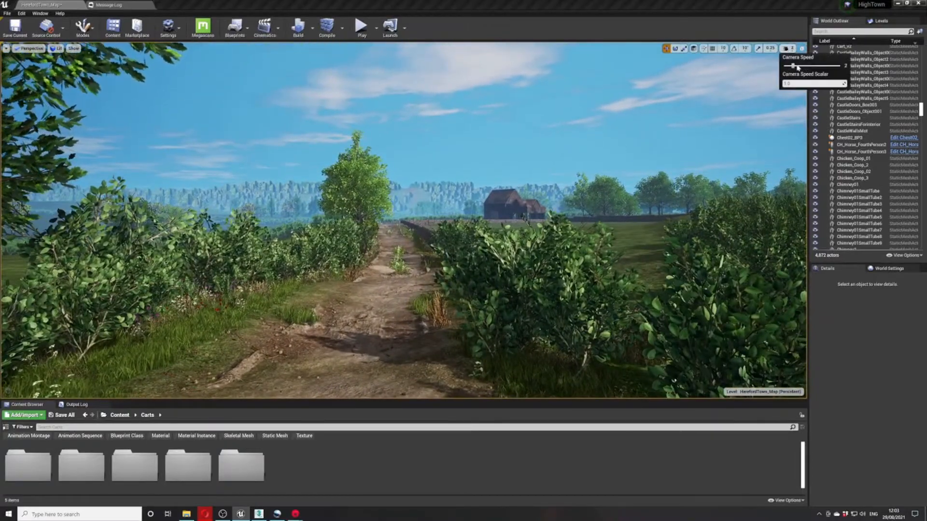